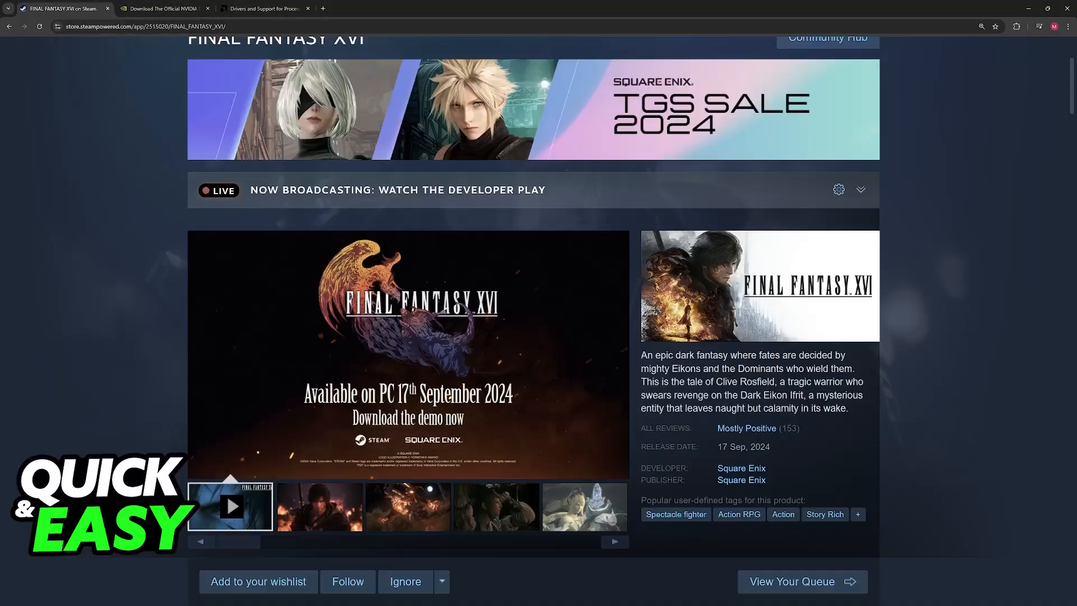
# - Flip between the AMD and NVIDIA driver tabs, settle on NVIDIA, and bring up the Quick Link menu
pyautogui.click(318, 506)
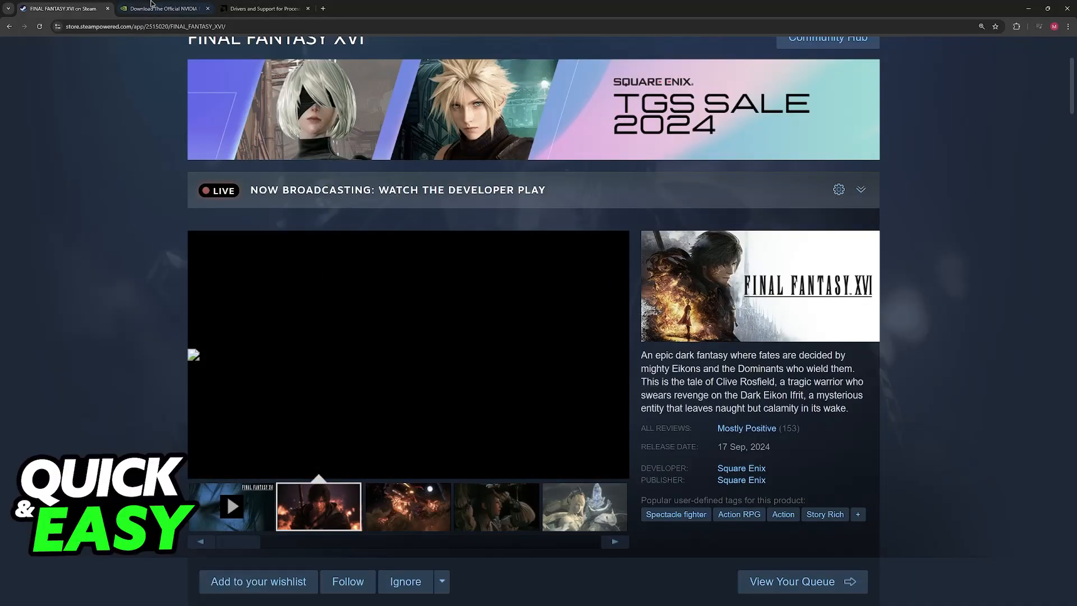
pyautogui.click(264, 9)
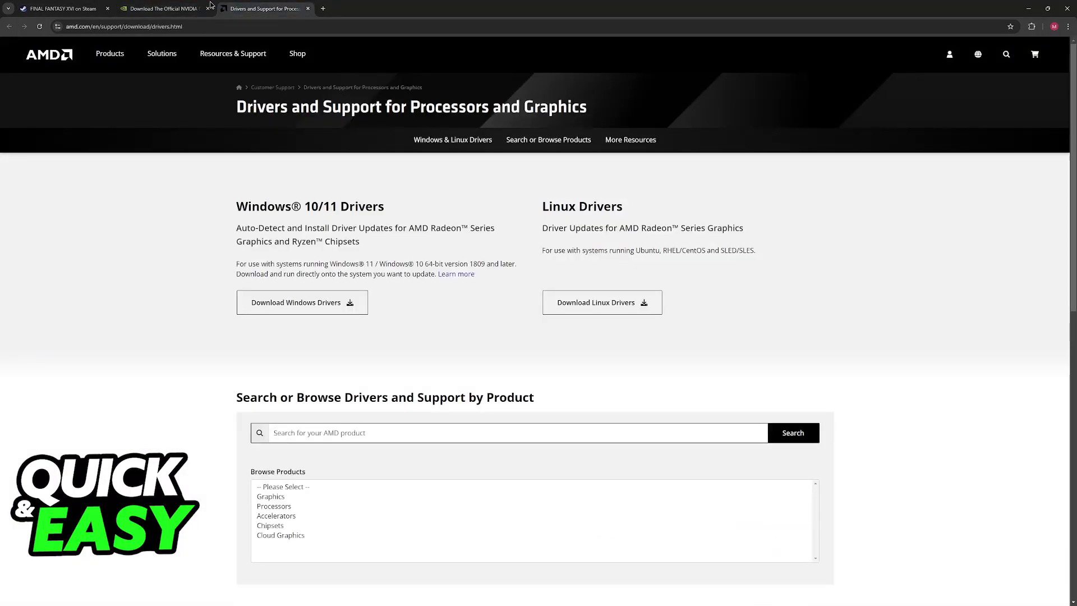
pyautogui.click(162, 9)
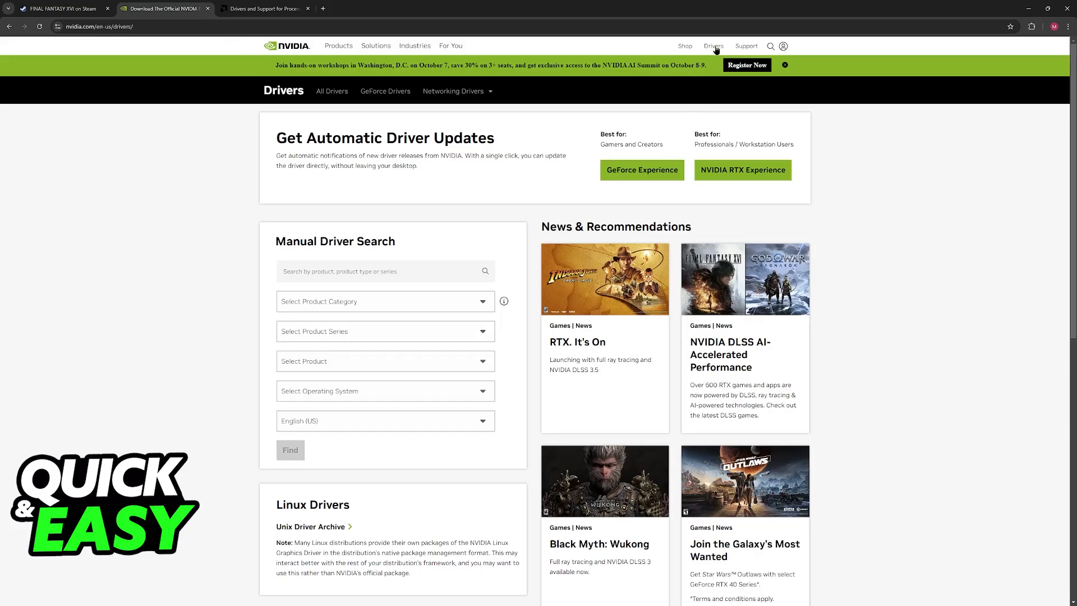
pyautogui.click(264, 8)
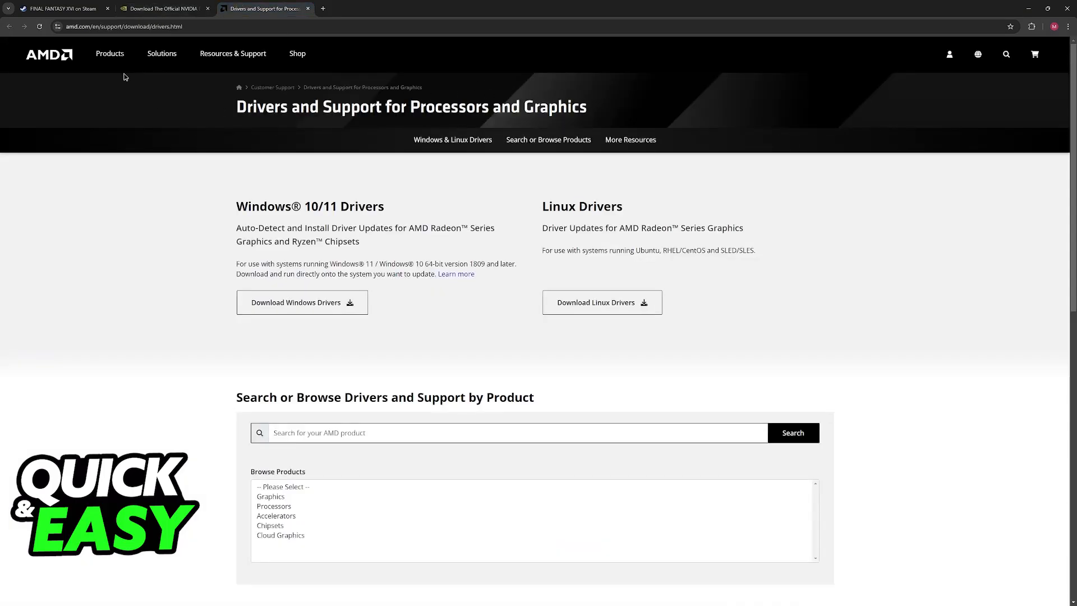
pyautogui.click(163, 8)
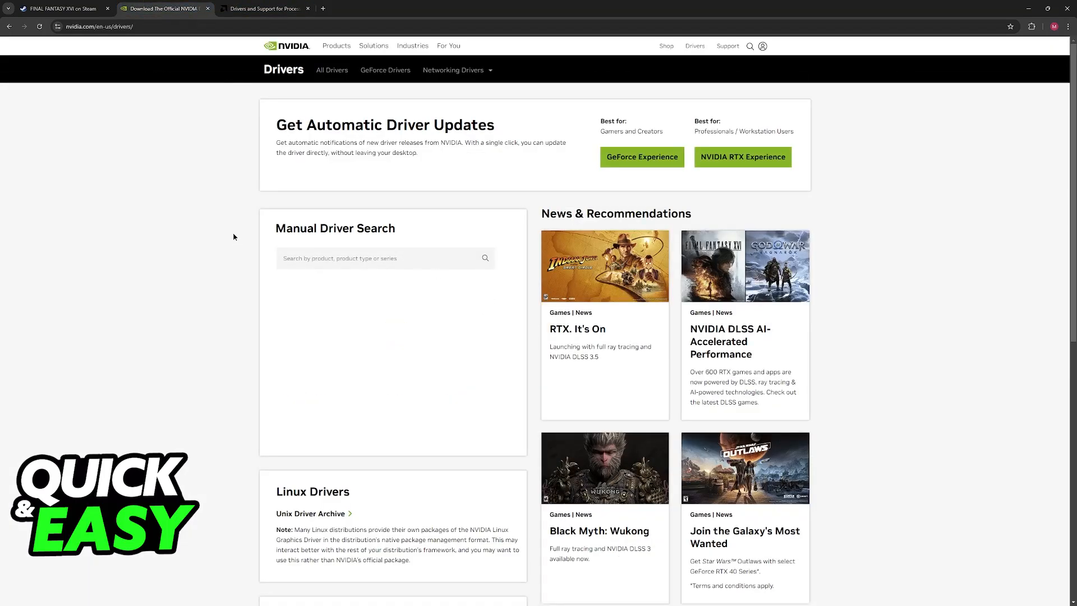
pyautogui.click(385, 259)
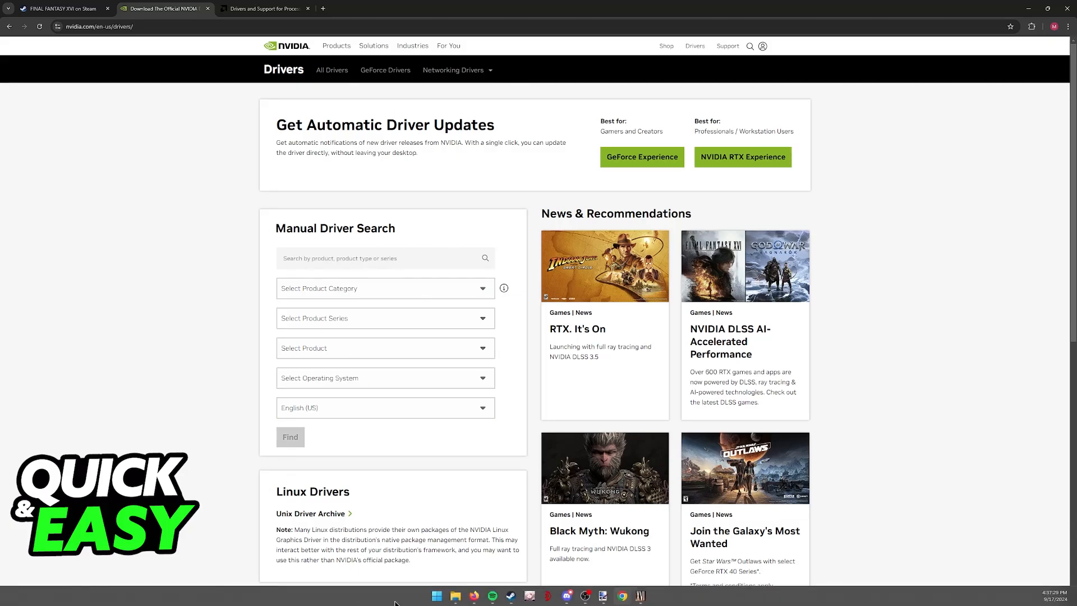
pyautogui.rightClick(435, 595)
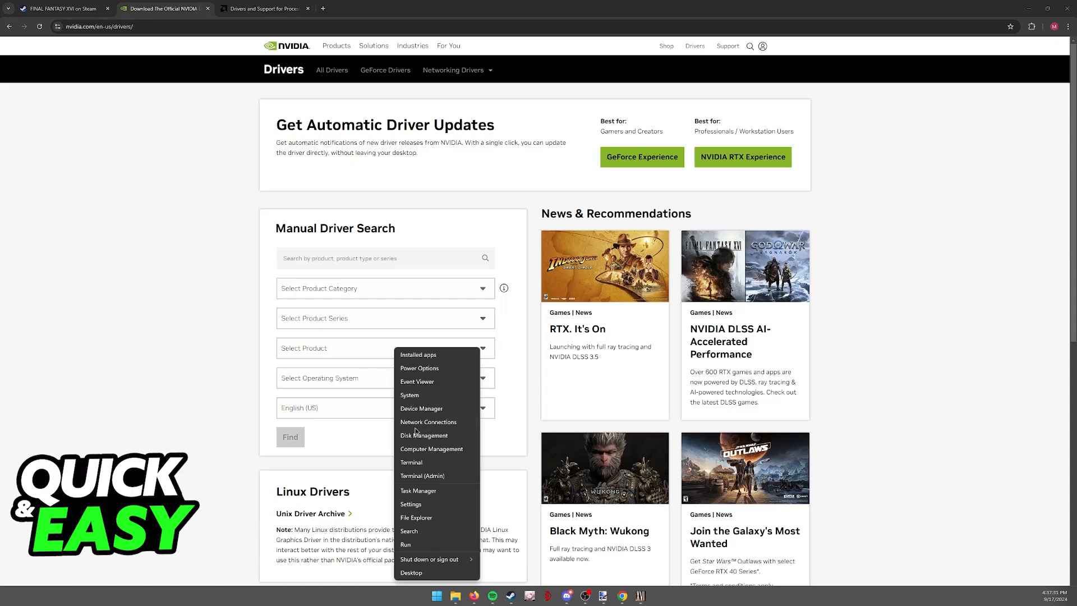
# - Find the AMD Radeon RX 7900 XTX under Display adapters, then return to the AMD drivers tab
pyautogui.click(961, 210)
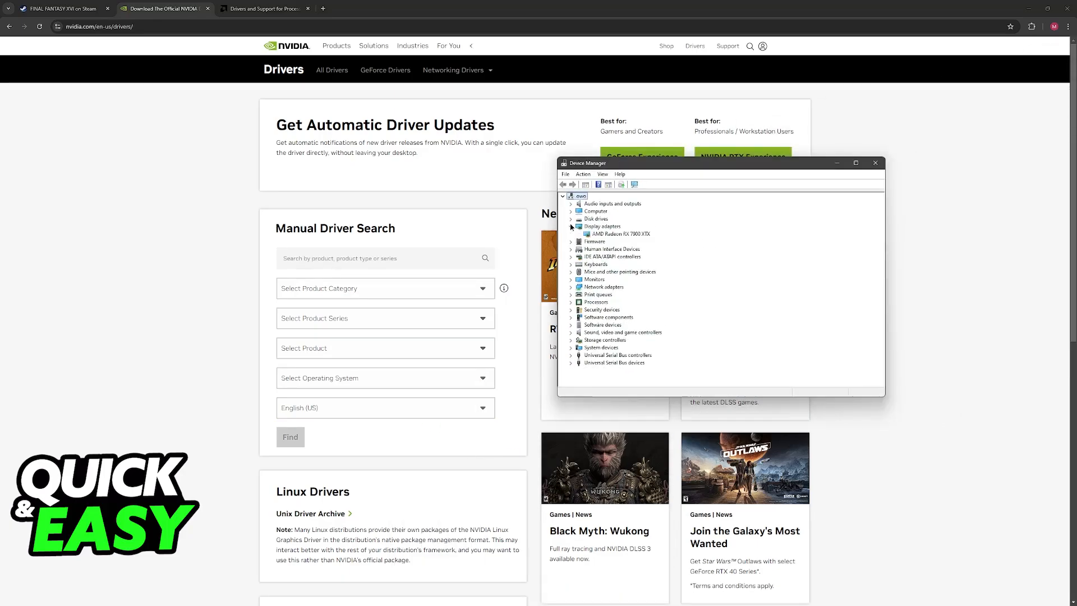
pyautogui.click(619, 234)
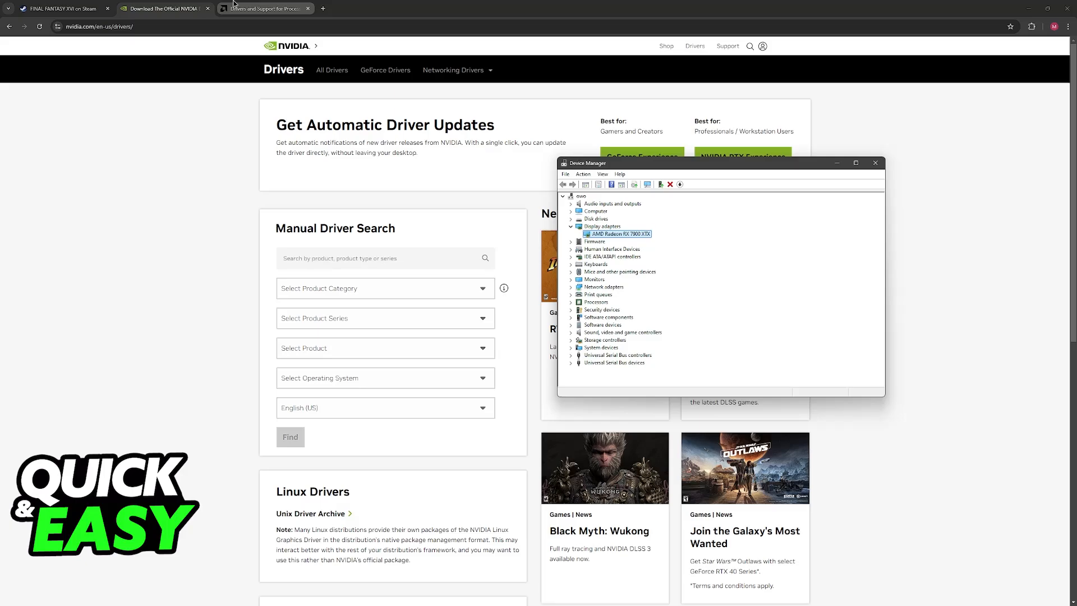
pyautogui.click(265, 9)
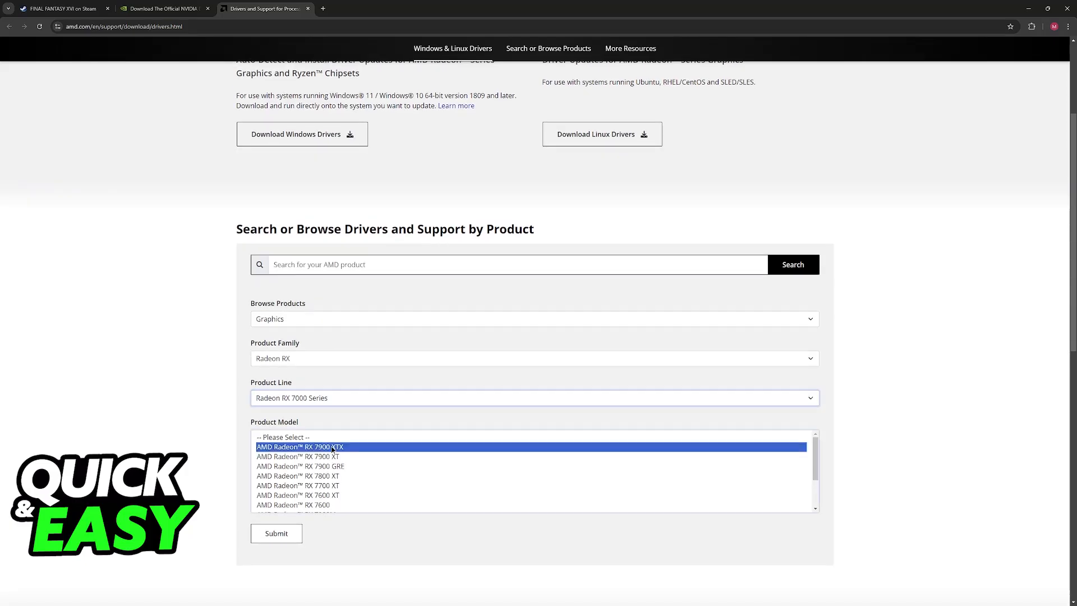
# - Switch to the NVIDIA tab showing the RTX 6000 Ada Generation manual driver search
pyautogui.click(162, 9)
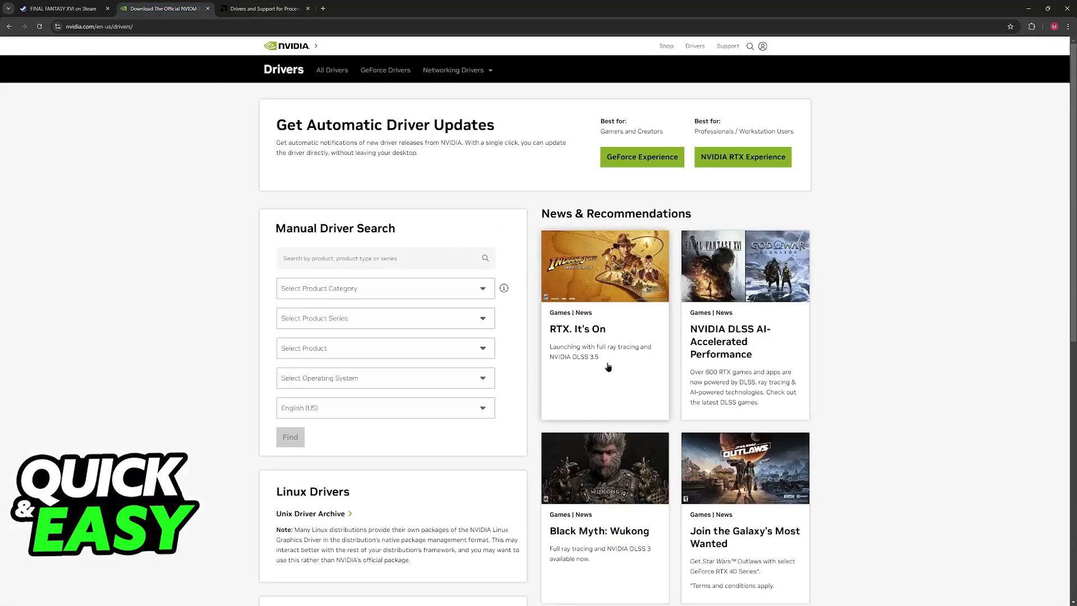
pyautogui.click(385, 288)
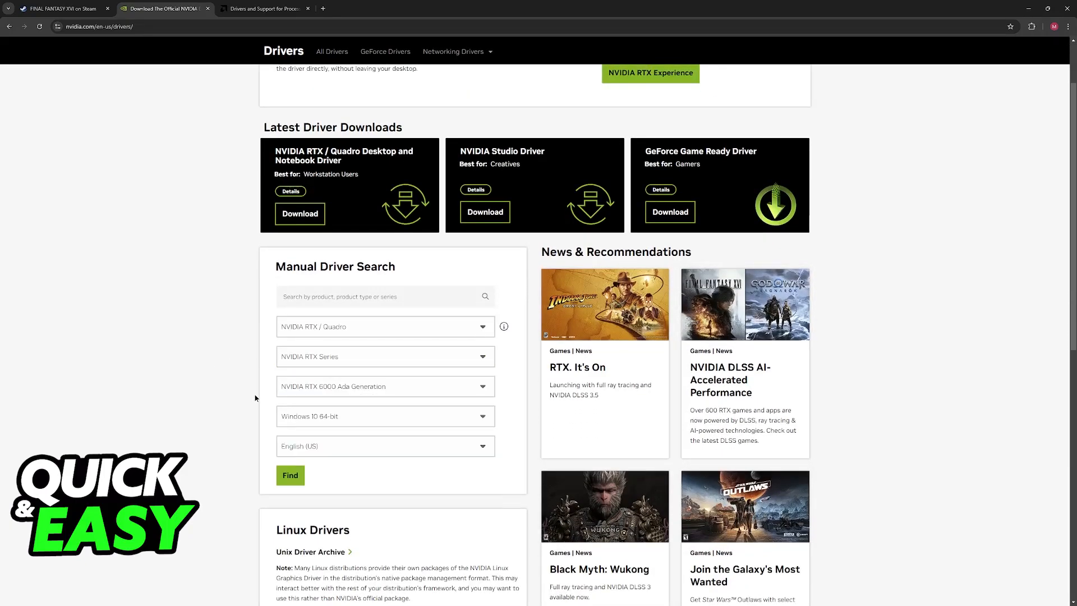
# - Select NVIDIA RTX 4000 Ada Generation as the product, keeping English (US) as the language
pyautogui.click(384, 386)
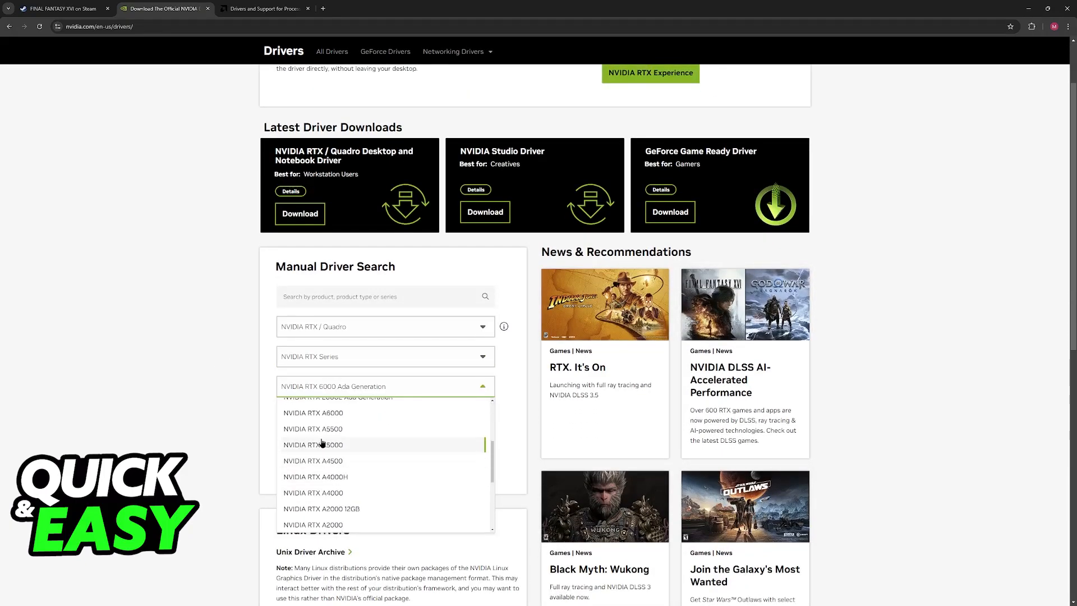
pyautogui.scroll(3)
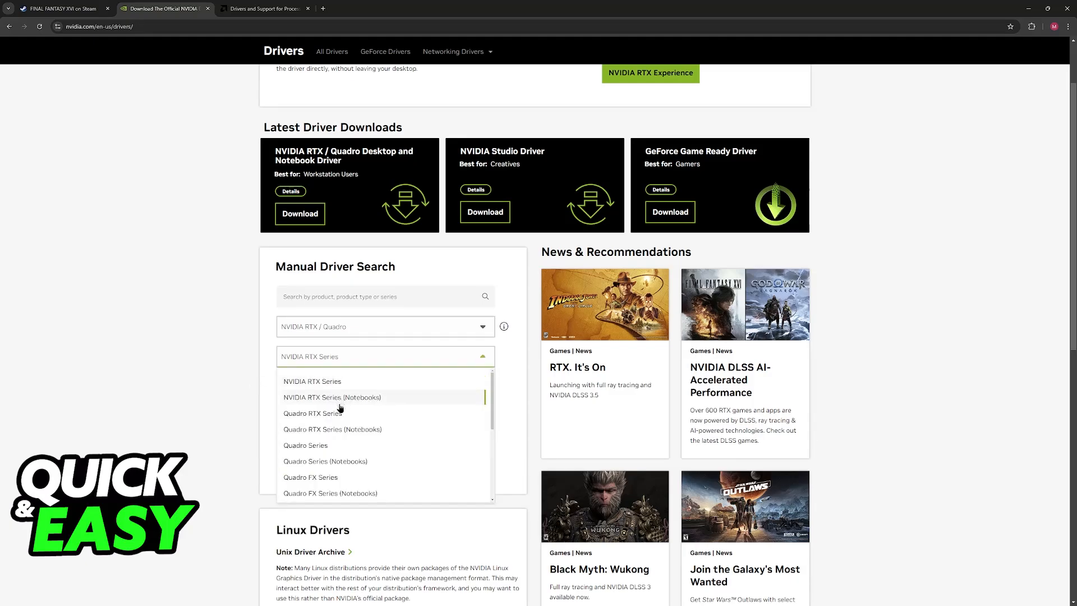
pyautogui.click(313, 381)
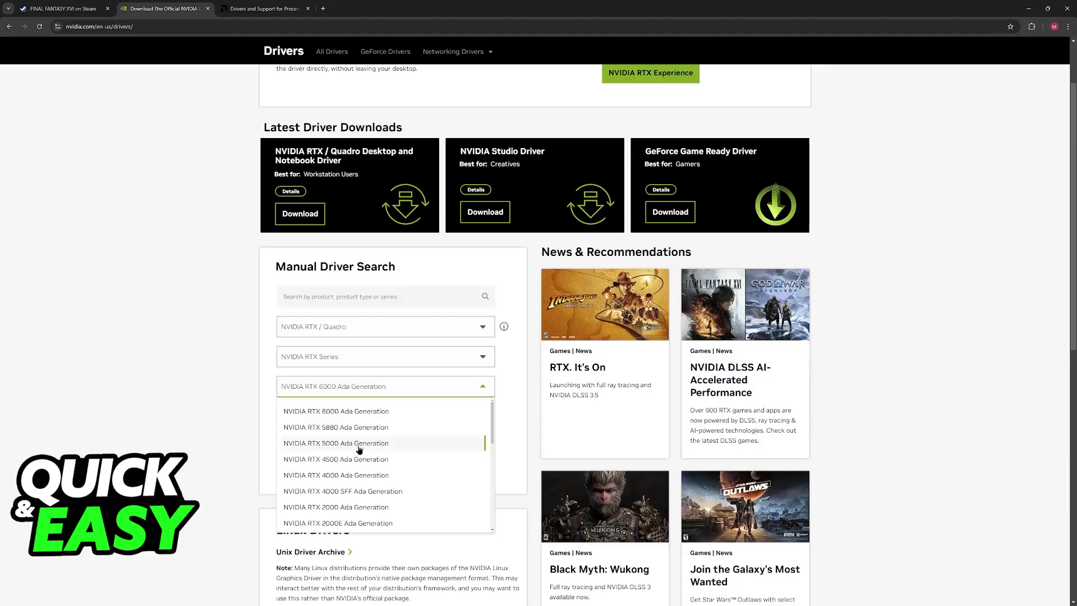
pyautogui.moveTo(353, 386)
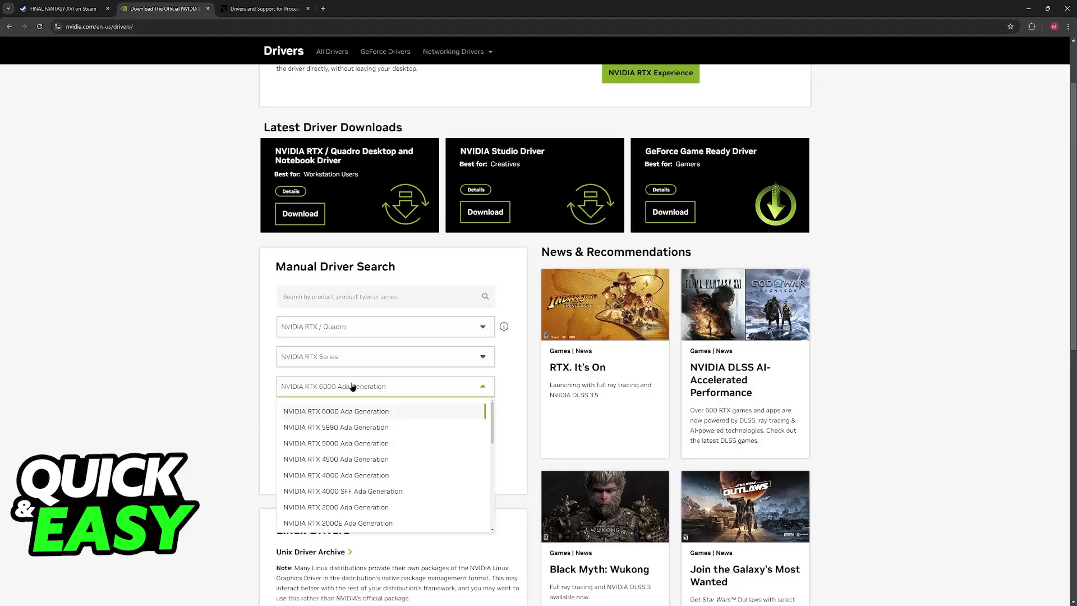
pyautogui.click(336, 475)
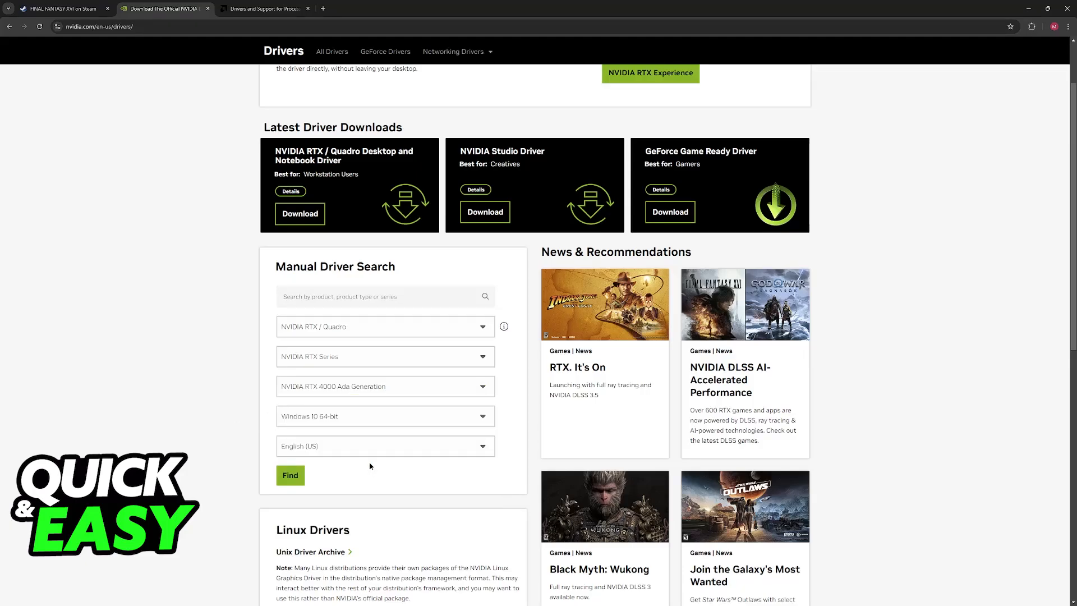
pyautogui.click(385, 446)
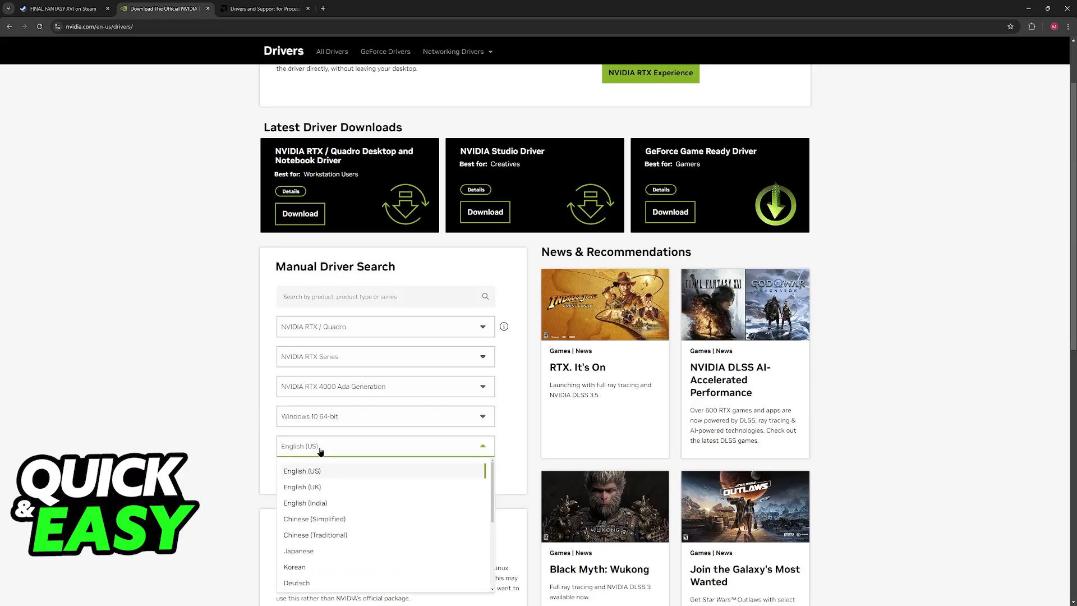
pyautogui.click(385, 386)
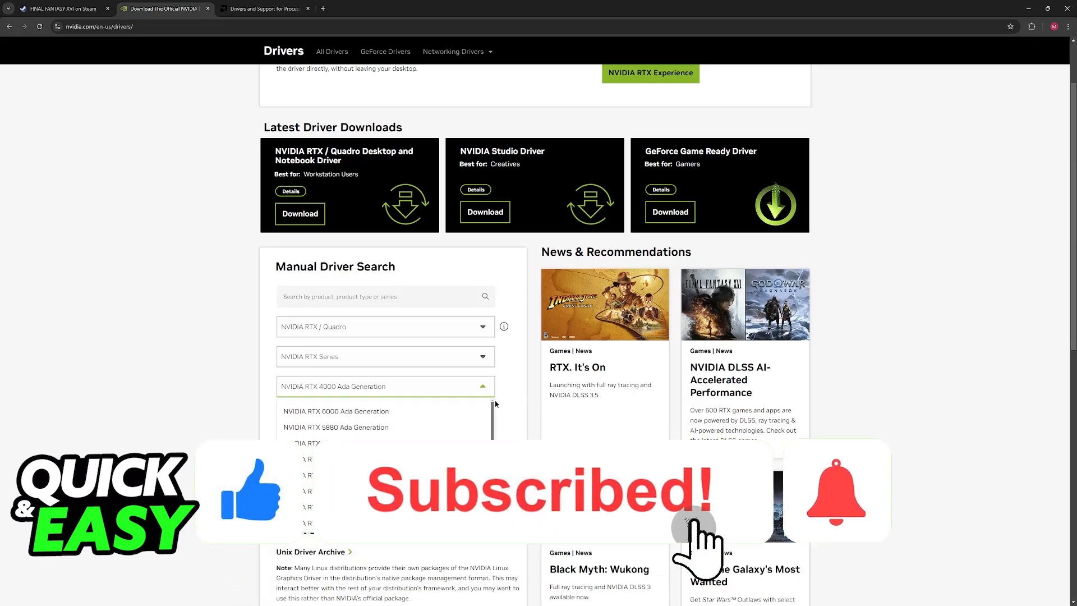
pyautogui.click(383, 326)
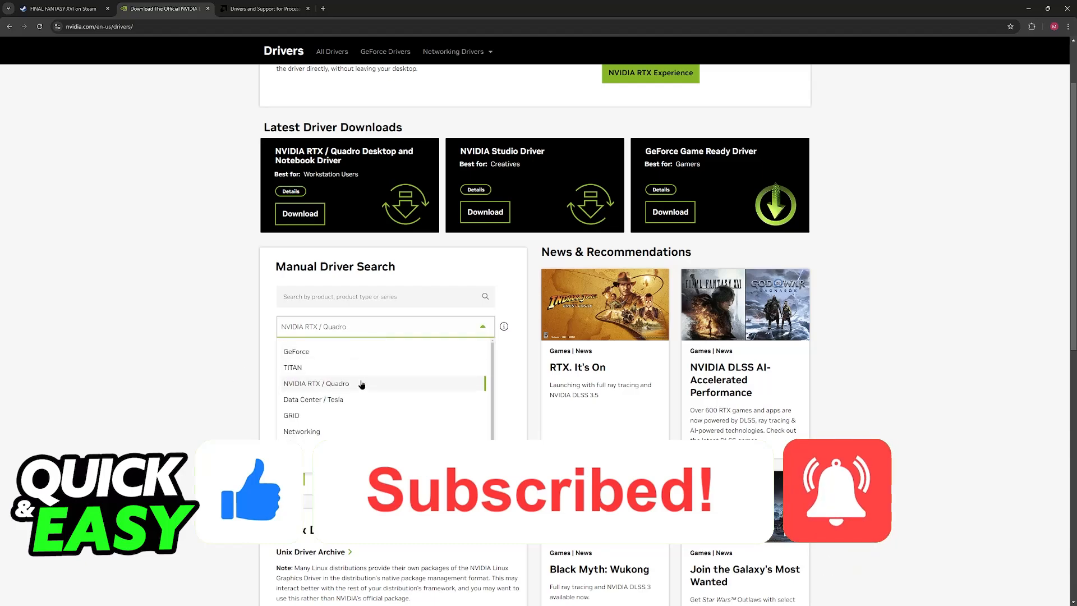